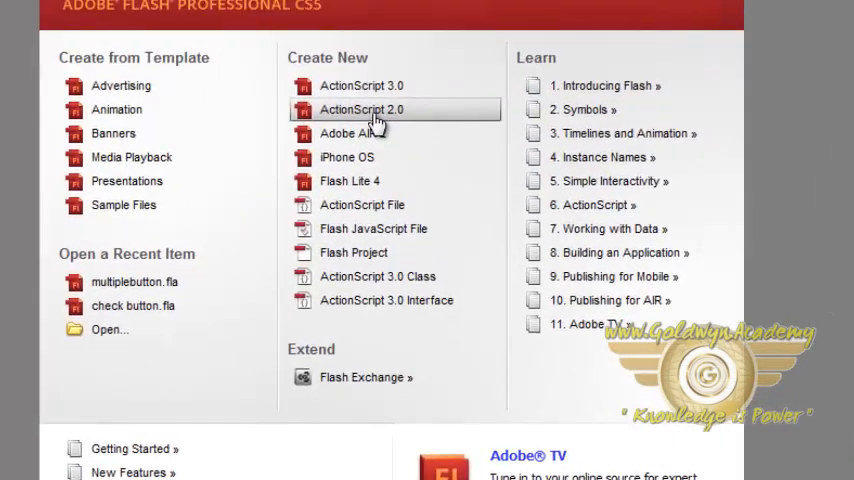
Create a new ActionScript 2.0 document and choose the Rectangle tool.
click(362, 108)
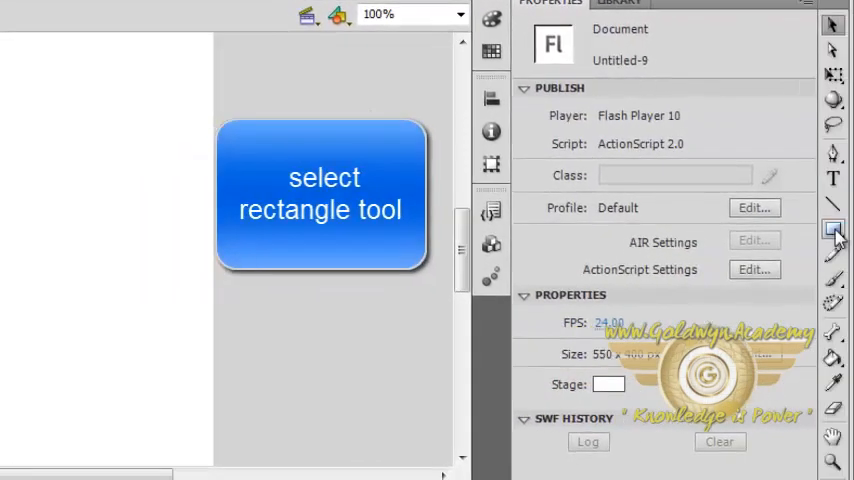
click(832, 228)
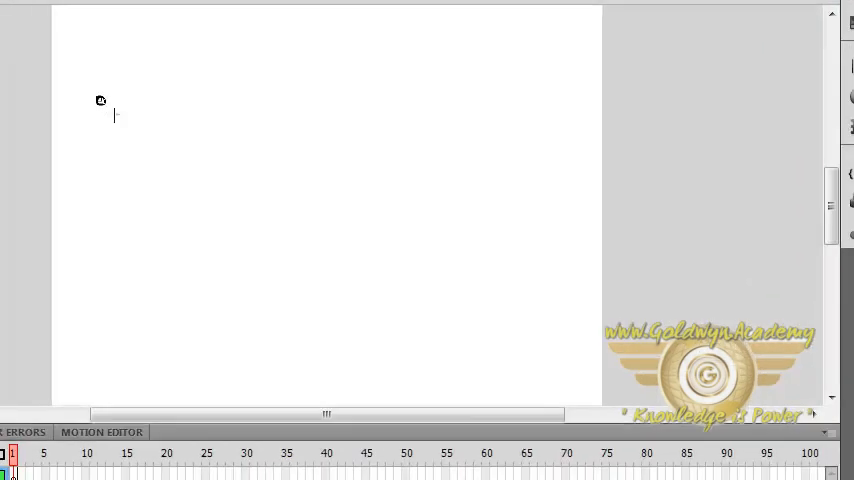
Draw a green rectangle at the stage's top left and extend the layer to frame 55.
drag(96, 96, 188, 188)
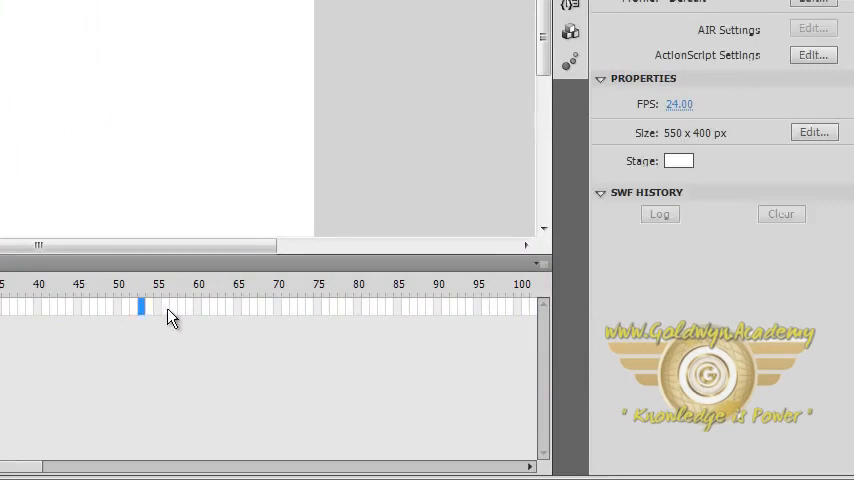
right_click(144, 310)
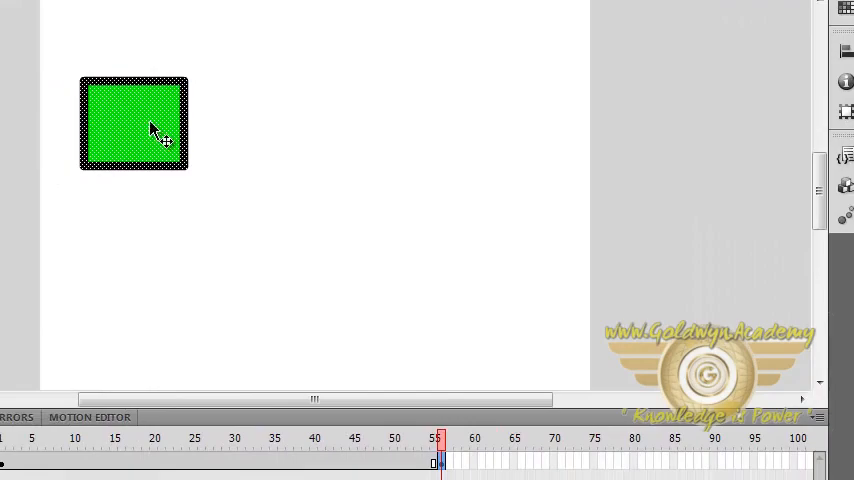
Convert the rectangle into a Graphic symbol named 'motion'.
right_click(152, 130)
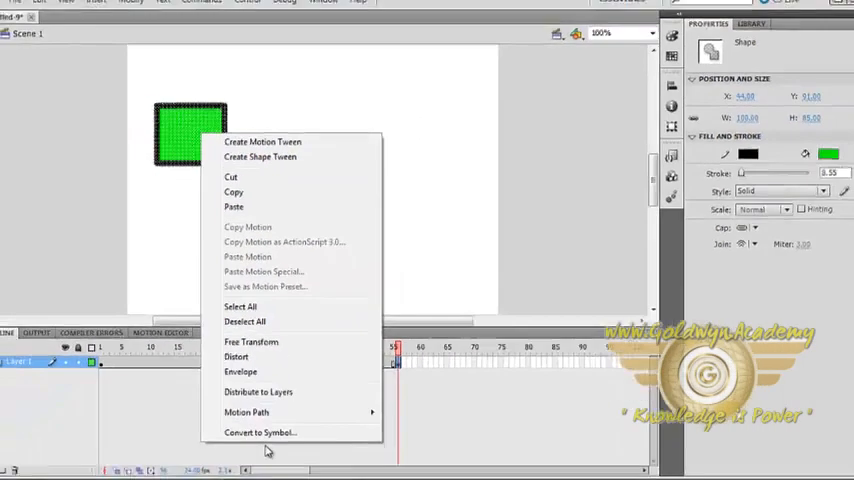
click(256, 432)
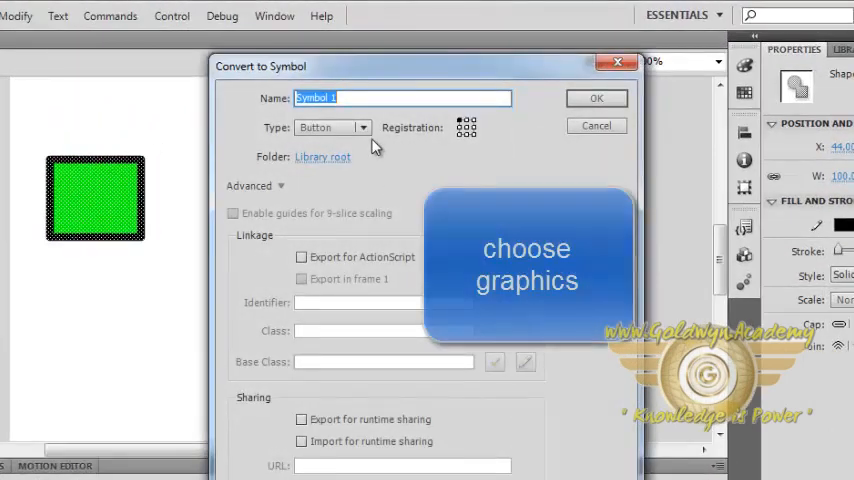
click(332, 128)
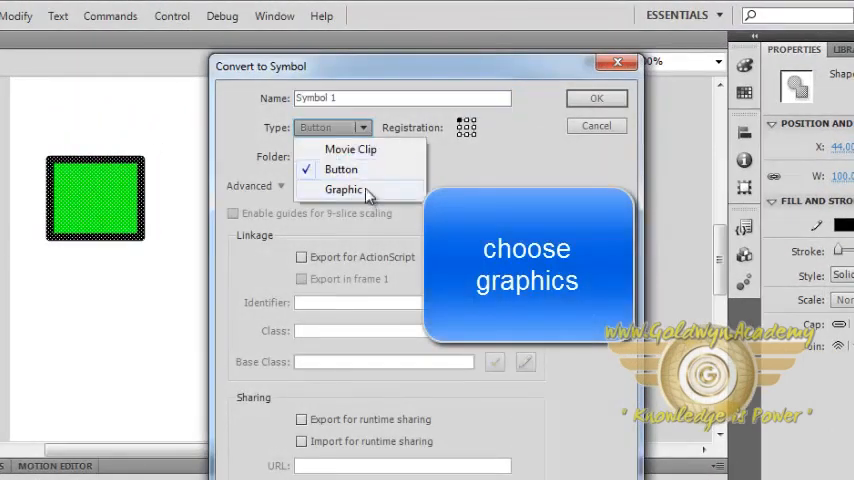
click(344, 188)
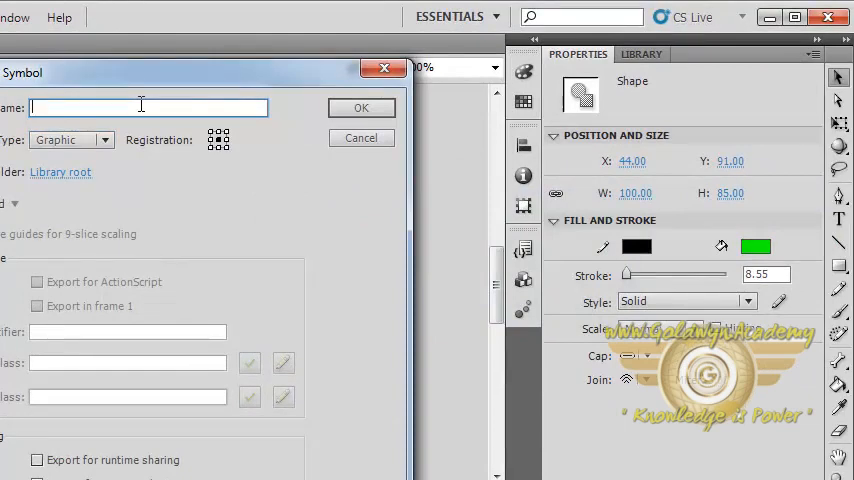
text(motion_tw)
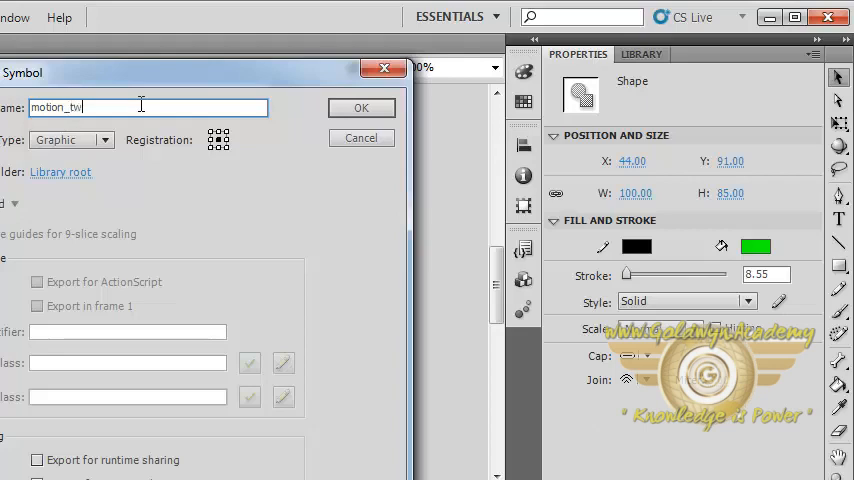
click(360, 108)
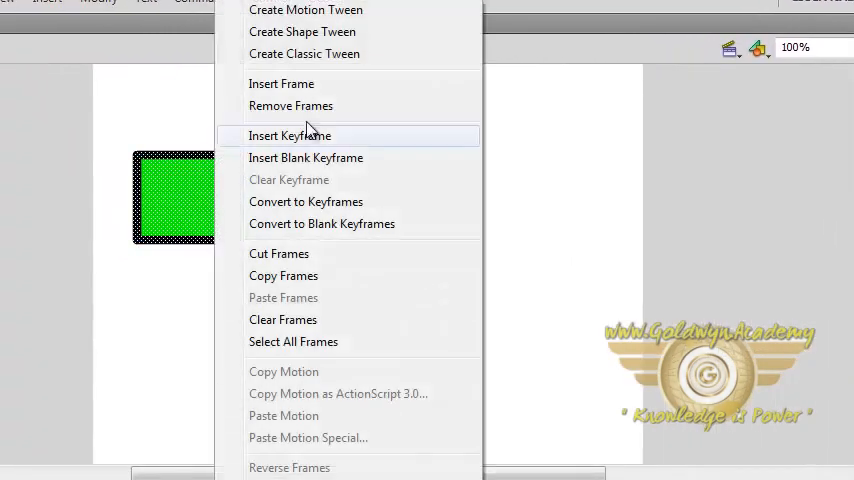
Create a motion tween on the layer, accepting the symbol conversion warning.
click(304, 8)
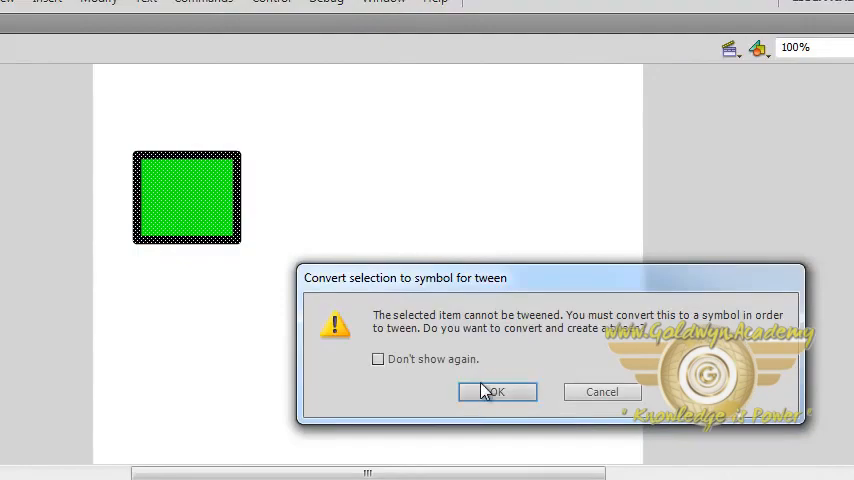
click(496, 392)
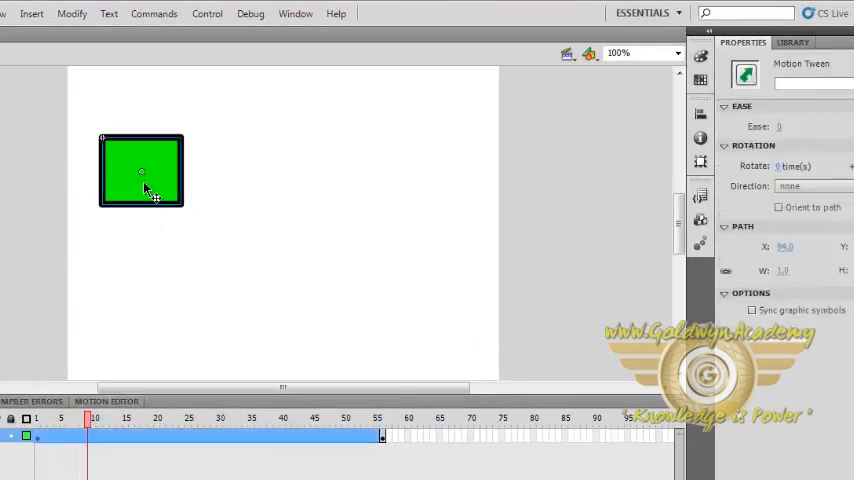
mouse_move(152, 192)
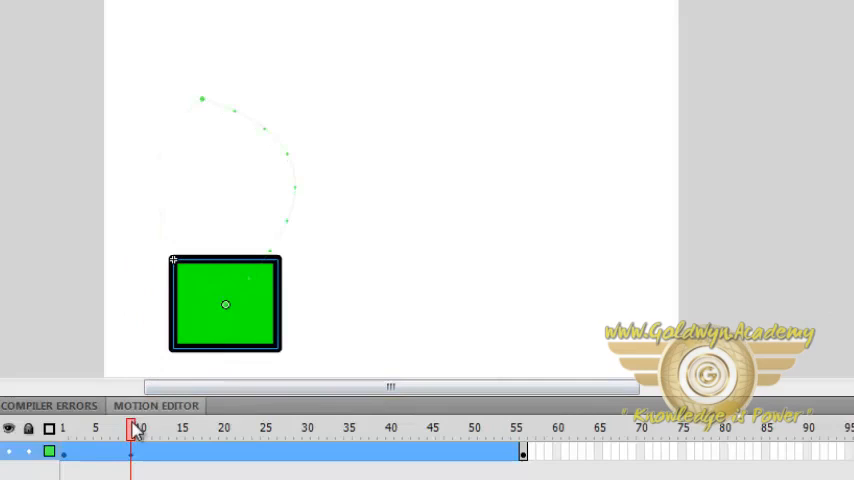
At frame 20 move the rectangle to the stage's lower right, bending the motion path.
click(96, 424)
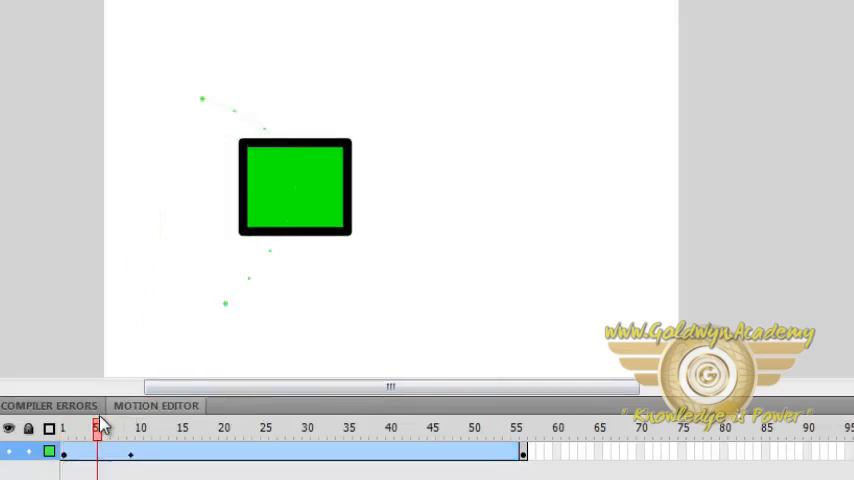
click(132, 438)
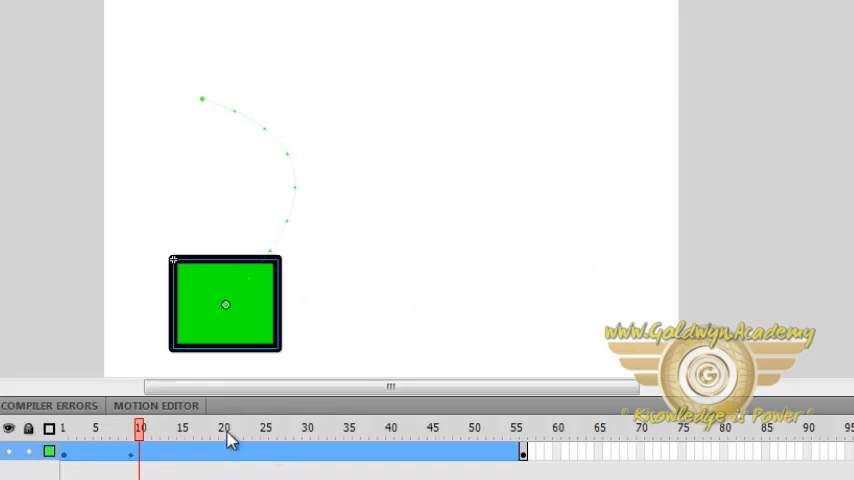
click(224, 428)
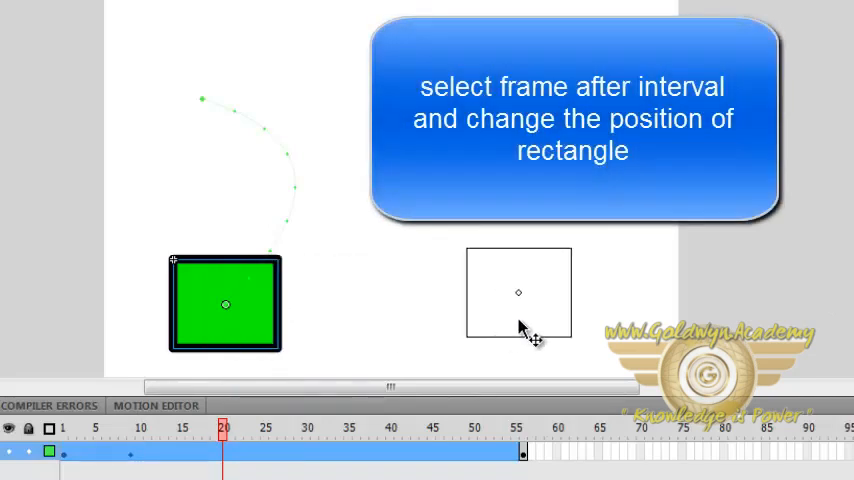
drag(518, 292, 532, 304)
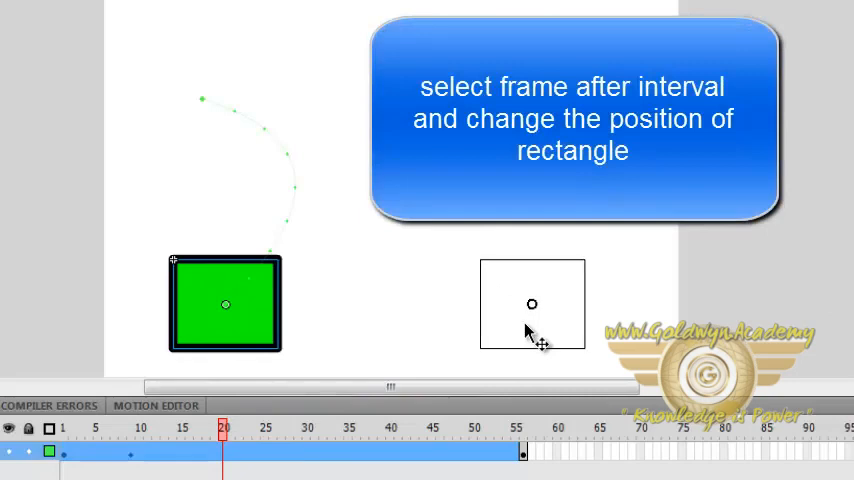
drag(226, 304, 532, 304)
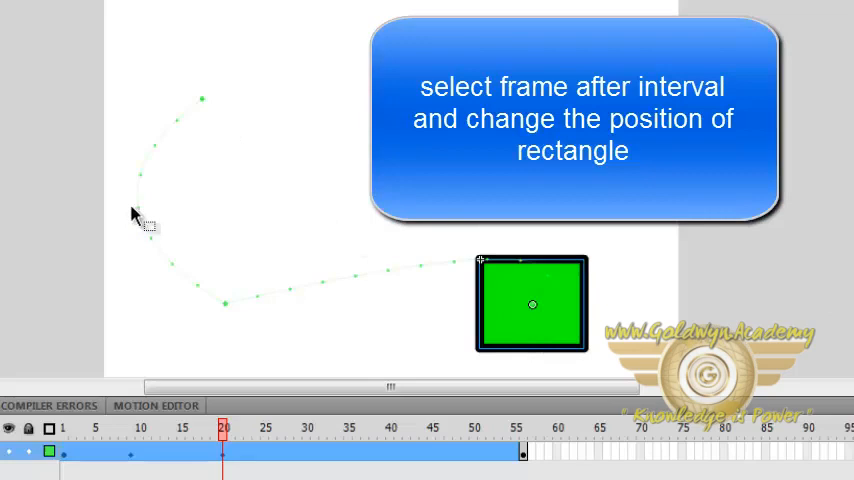
mouse_move(348, 288)
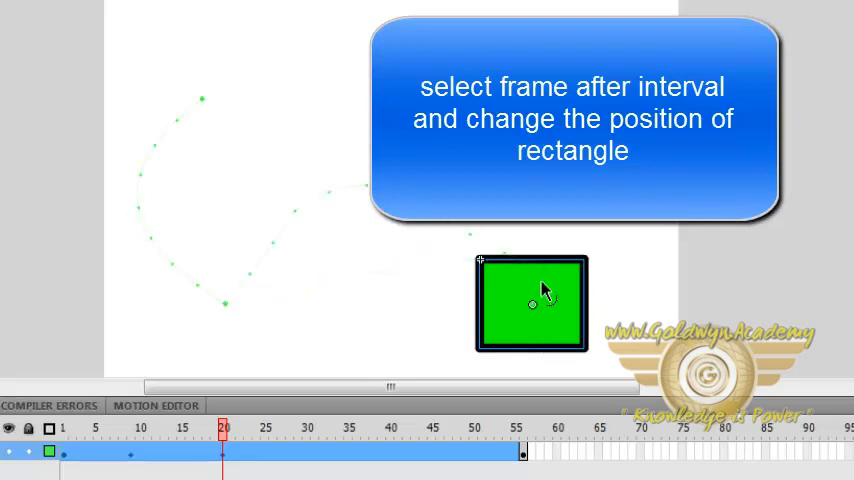
drag(544, 292, 516, 290)
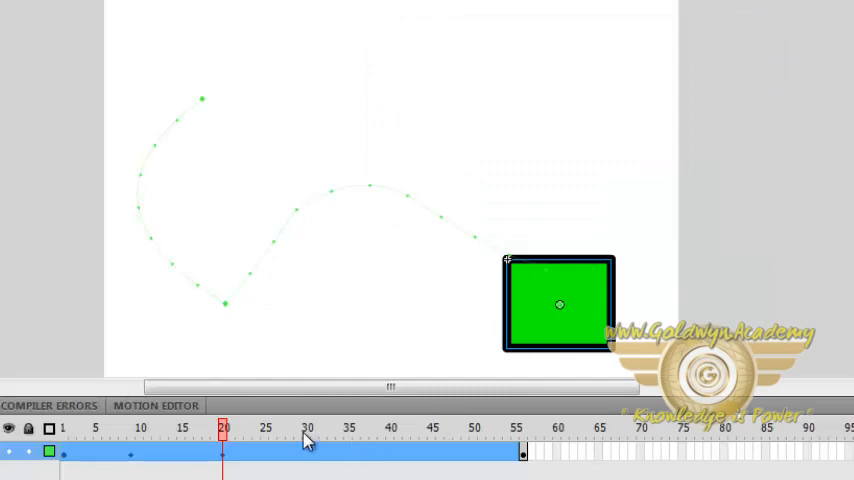
At later frames move the rectangle to the top right, then top left, closing the loop.
click(332, 428)
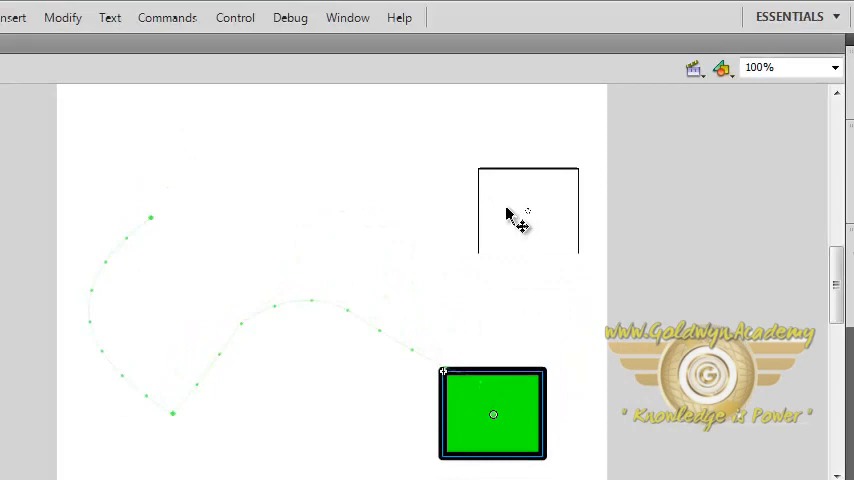
drag(492, 414, 528, 190)
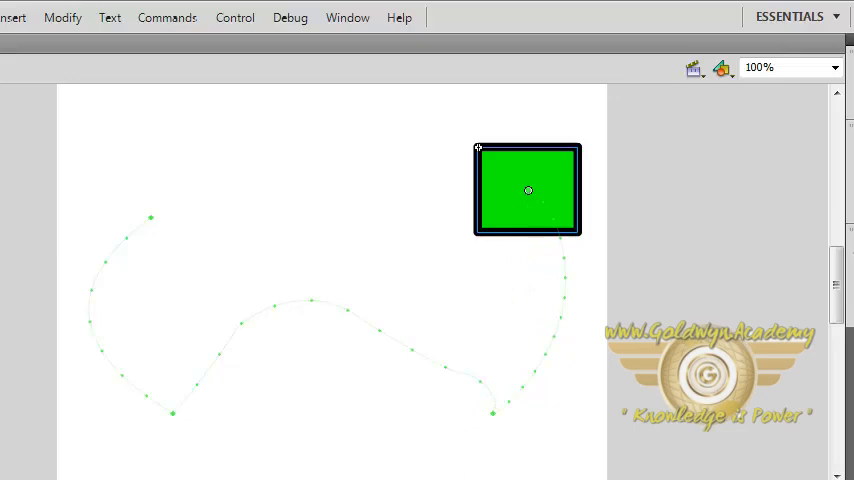
mouse_move(520, 164)
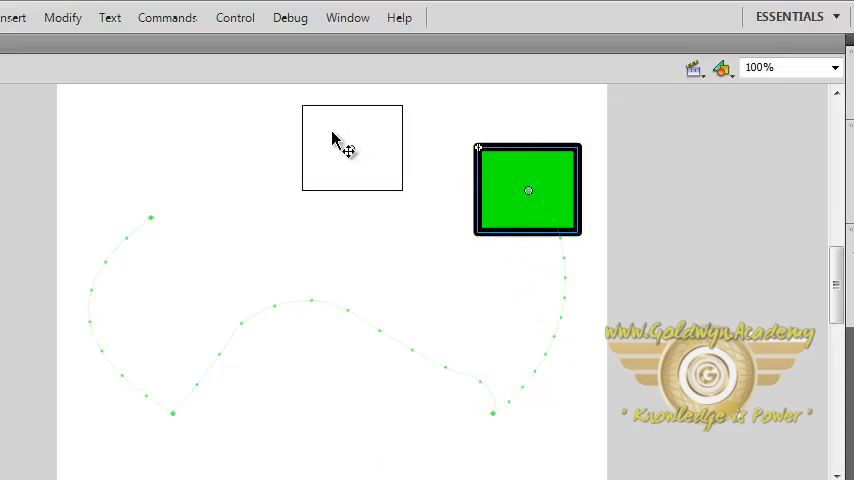
drag(528, 190, 352, 148)
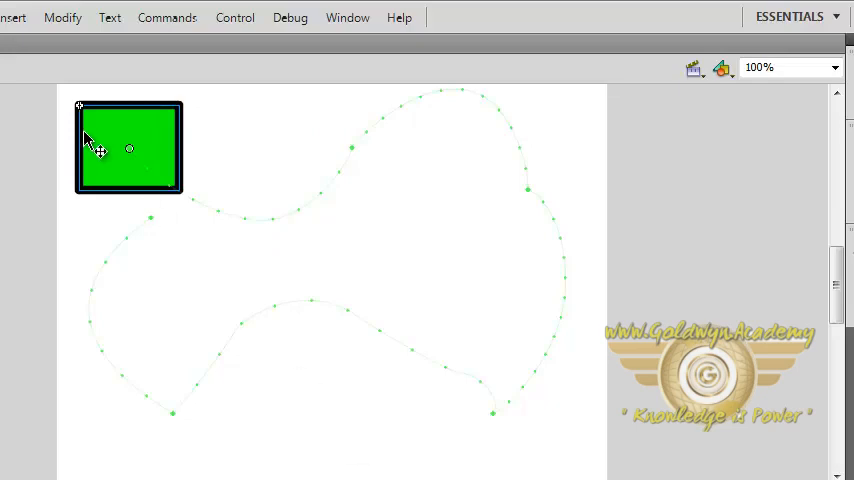
mouse_move(128, 148)
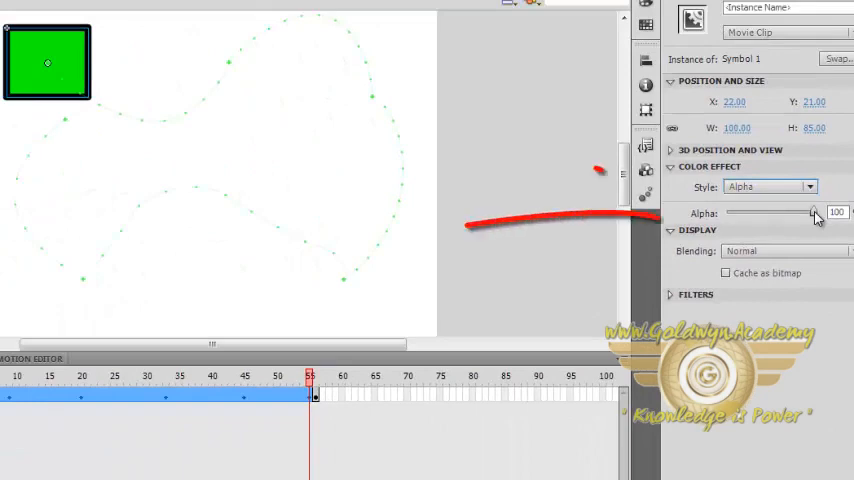
Set the rectangle's alpha to 0 at frame 55 and scrub back to preview the fade.
drag(816, 212, 730, 212)
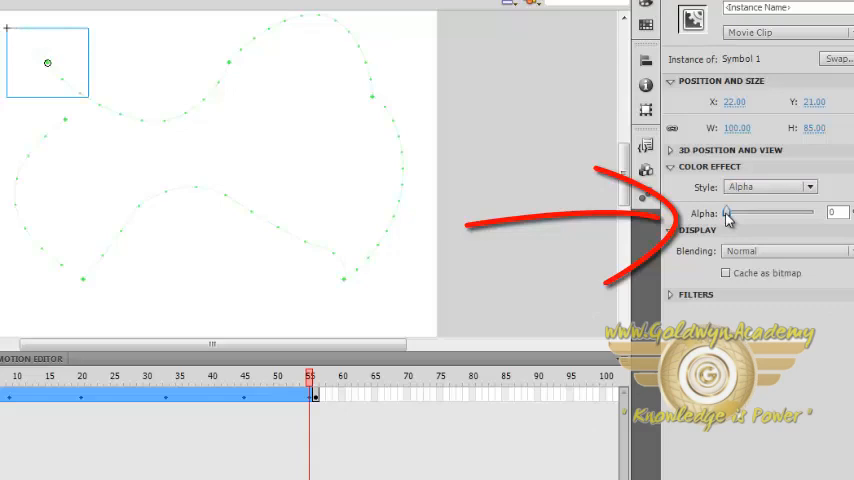
mouse_move(68, 96)
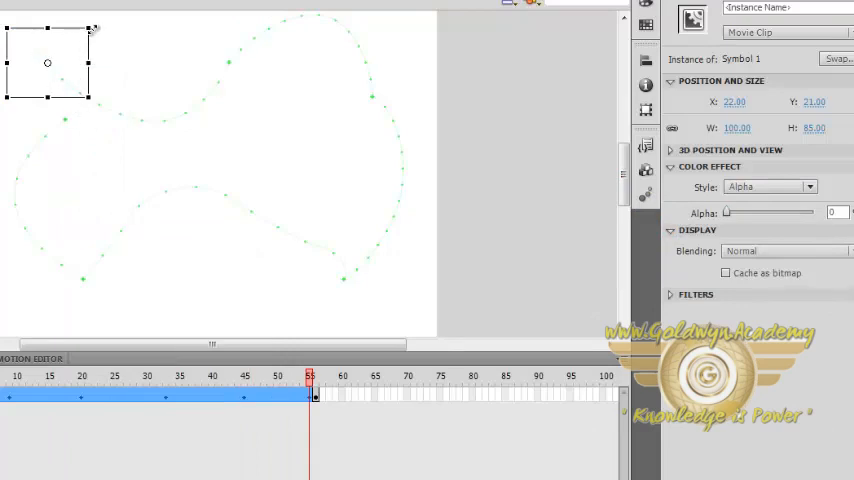
mouse_move(82, 52)
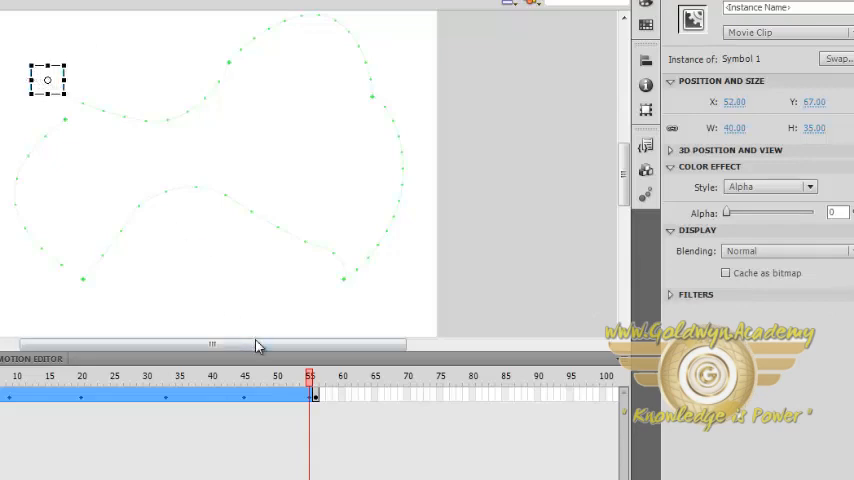
click(272, 384)
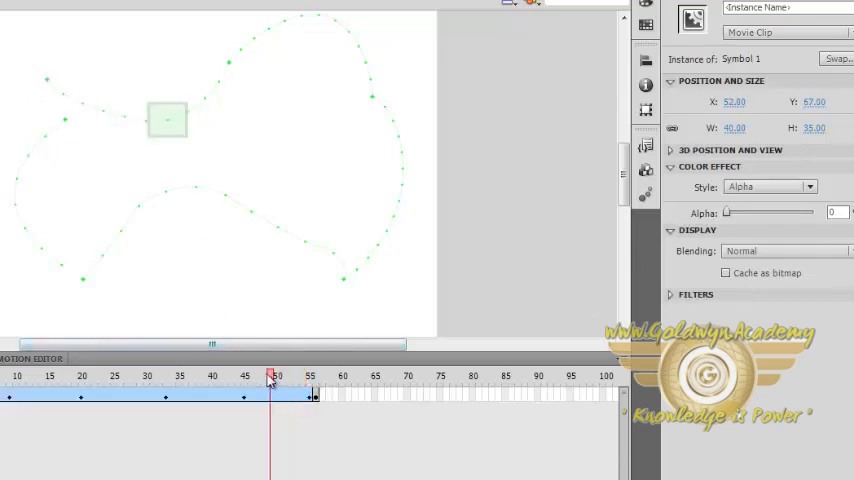